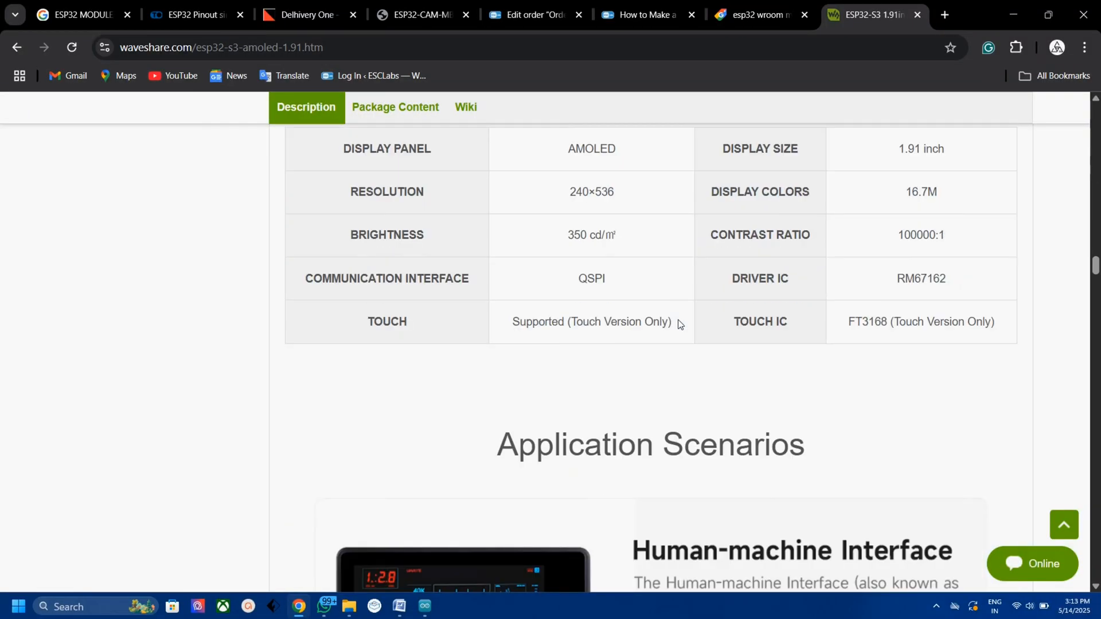
Scroll the Waveshare product page down to the Wi-Fi and Bluetooth 5 section.
scroll("down", 3)
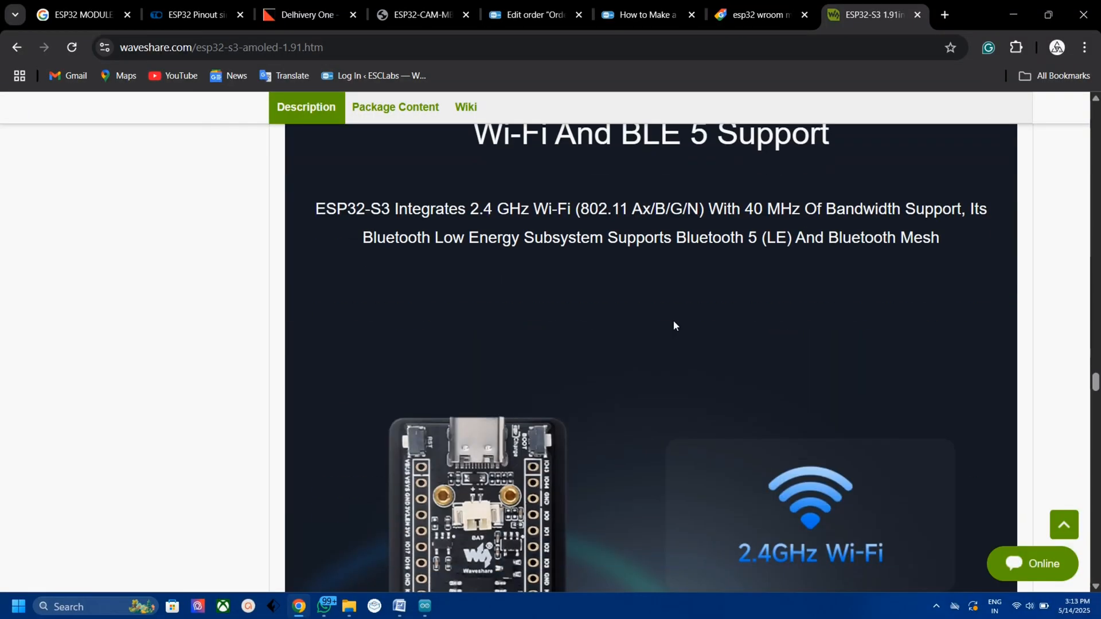
scroll("down", 3)
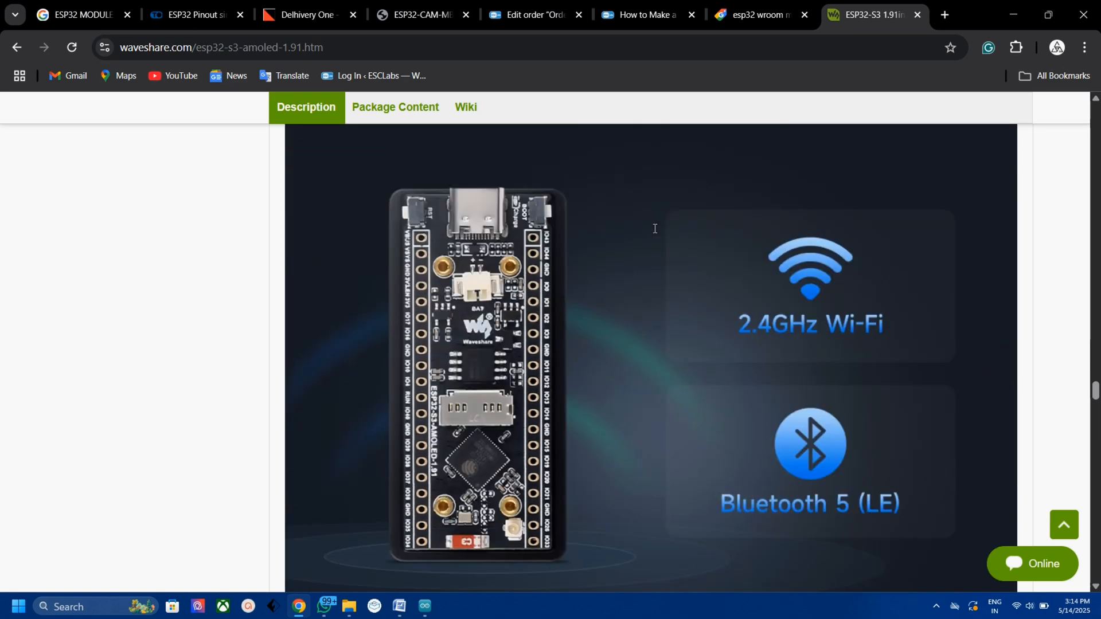
Add the Espressif arduino-esp32 package_esp32_index JSON URL to Preferences' additional boards manager URLs.
left_click(10, 20)
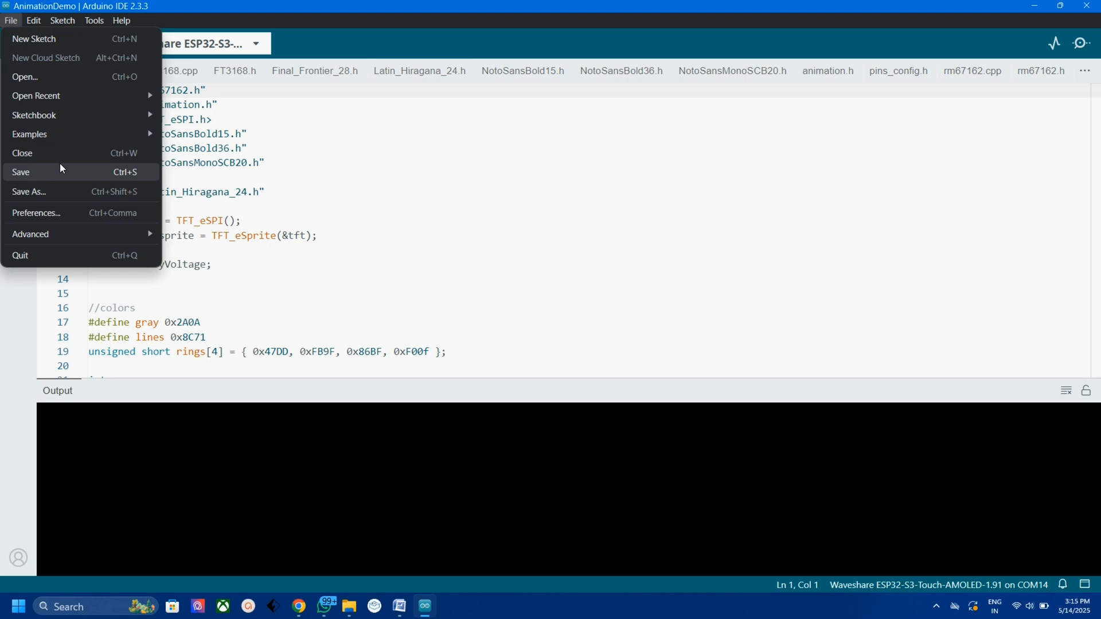
left_click(35, 213)
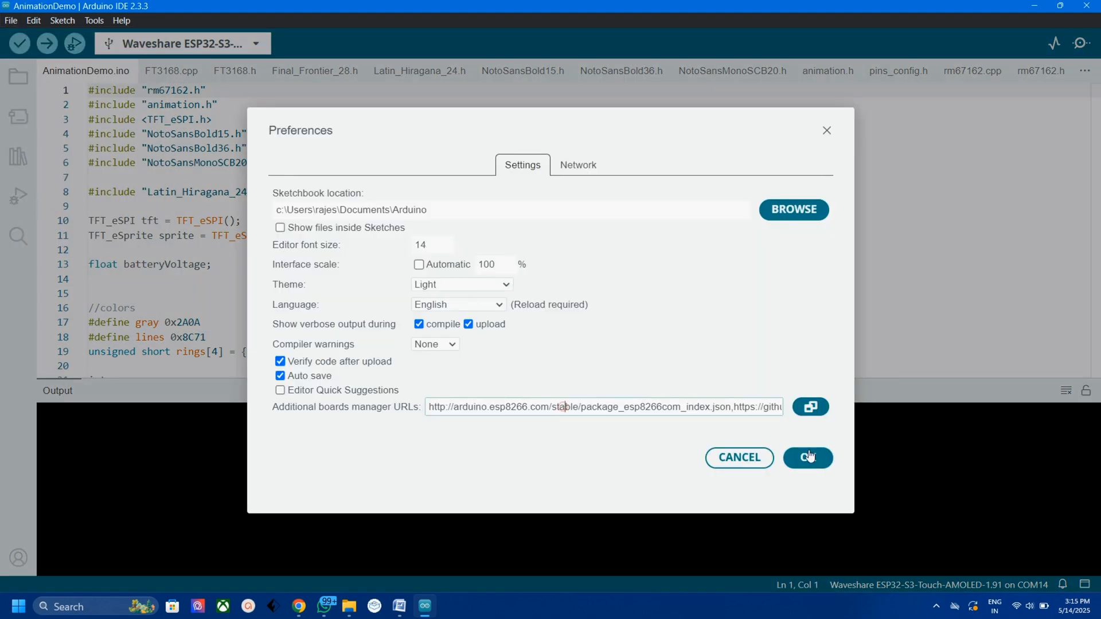
left_click(810, 406)
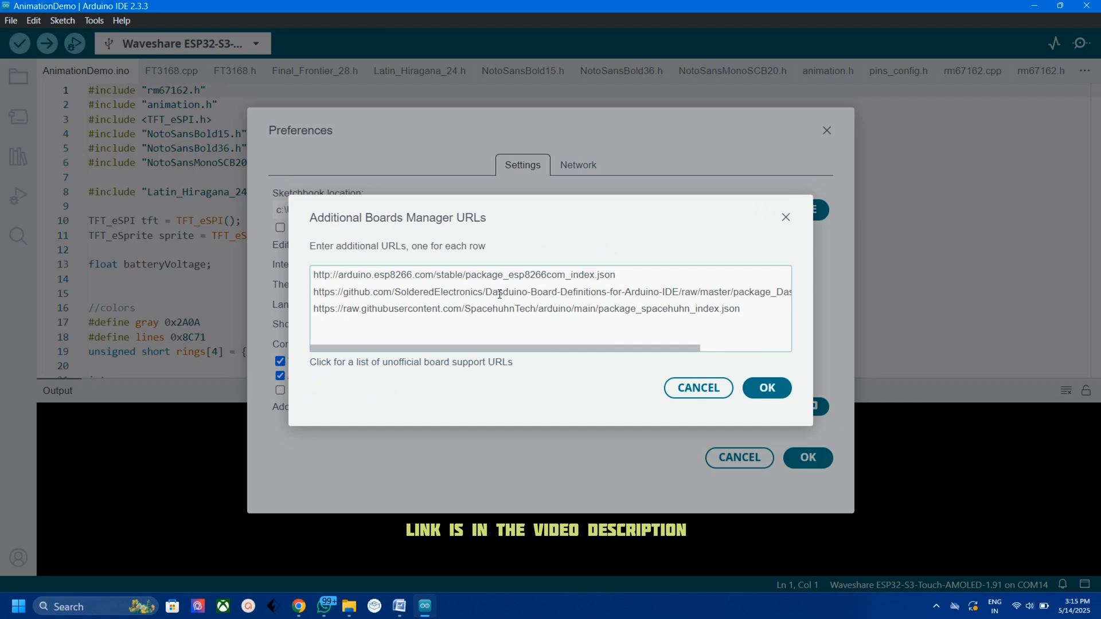
type("https://raw.githubusercontent.com/espressif/arduino-esp32/gh-pages/package_esp32_index.json")
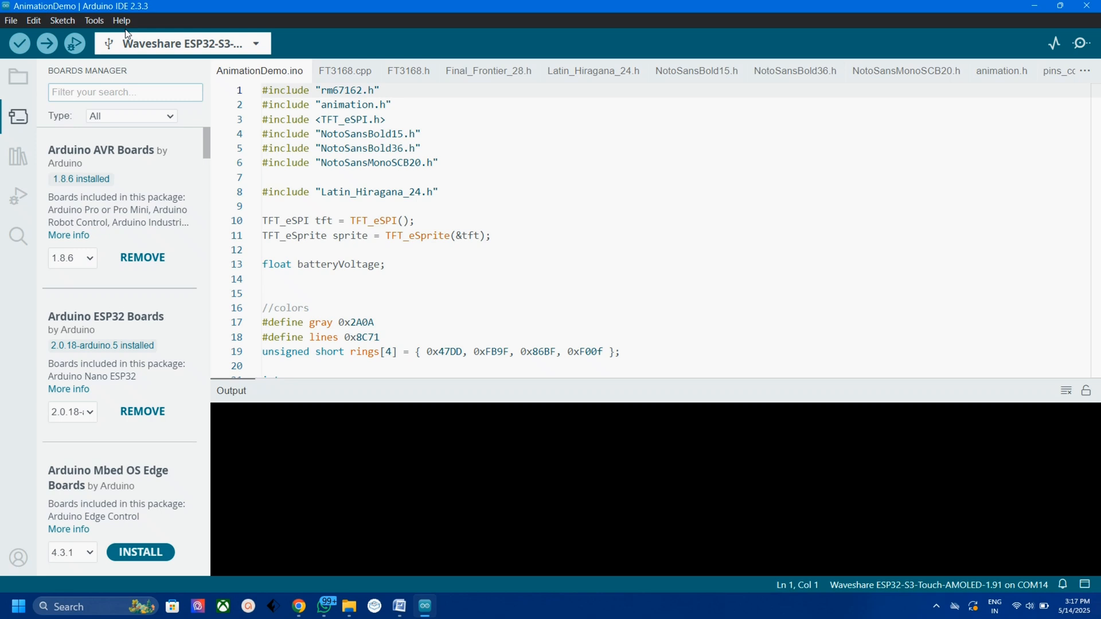
Search 'esp' in Boards Manager and confirm Espressif esp32 3.1.3 and TFT_eSPI 2.5.43 are installed.
type("esp32")
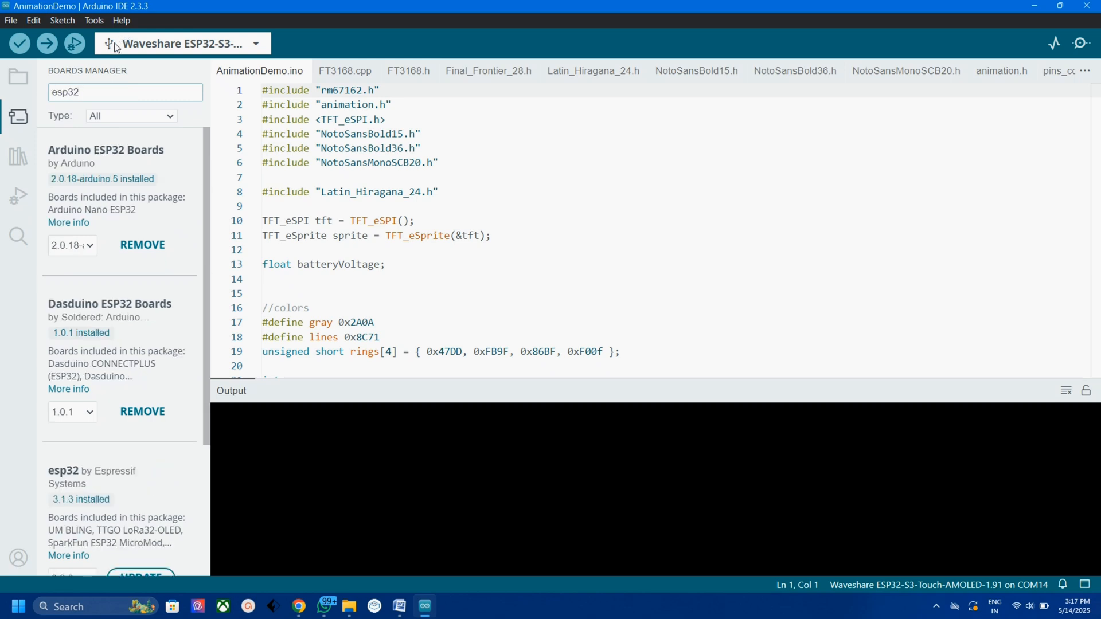
scroll("down", 3)
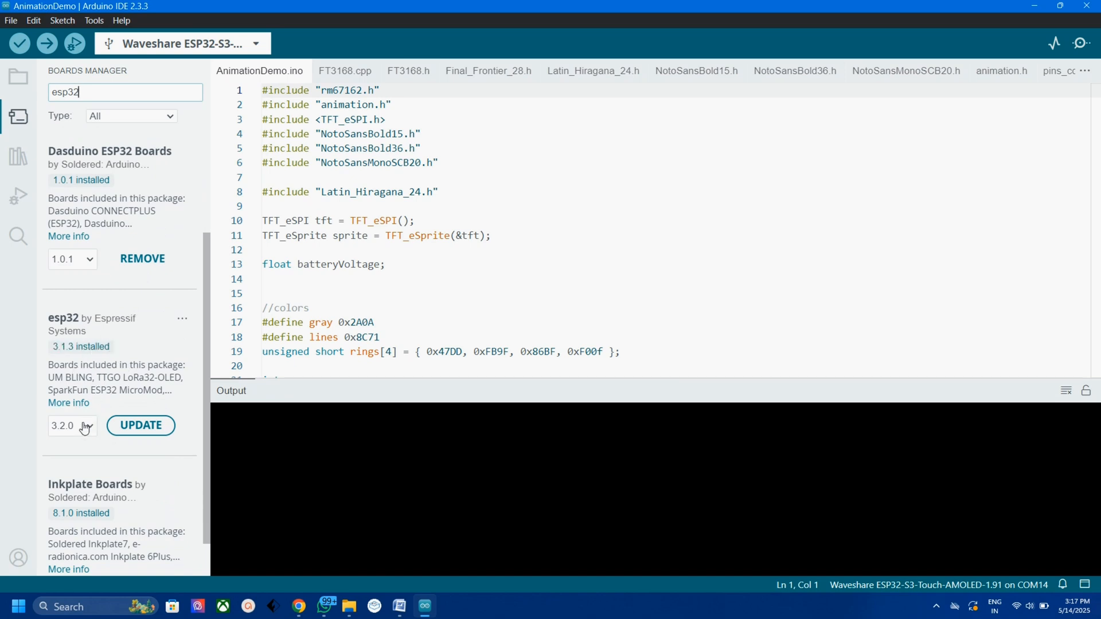
mouse_move(60, 339)
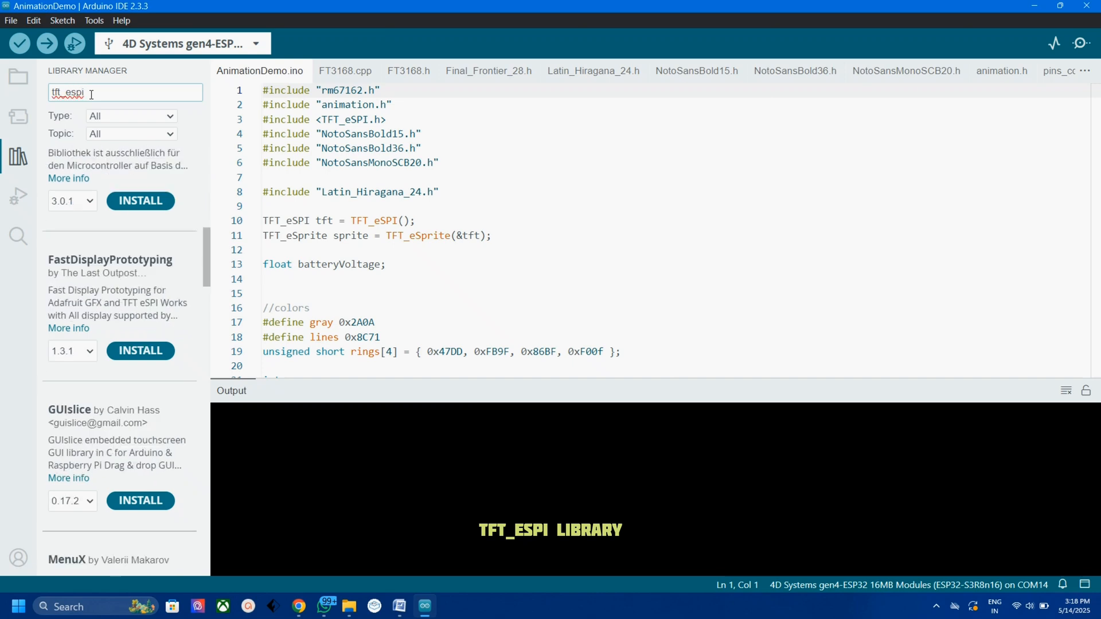
scroll("down", 3)
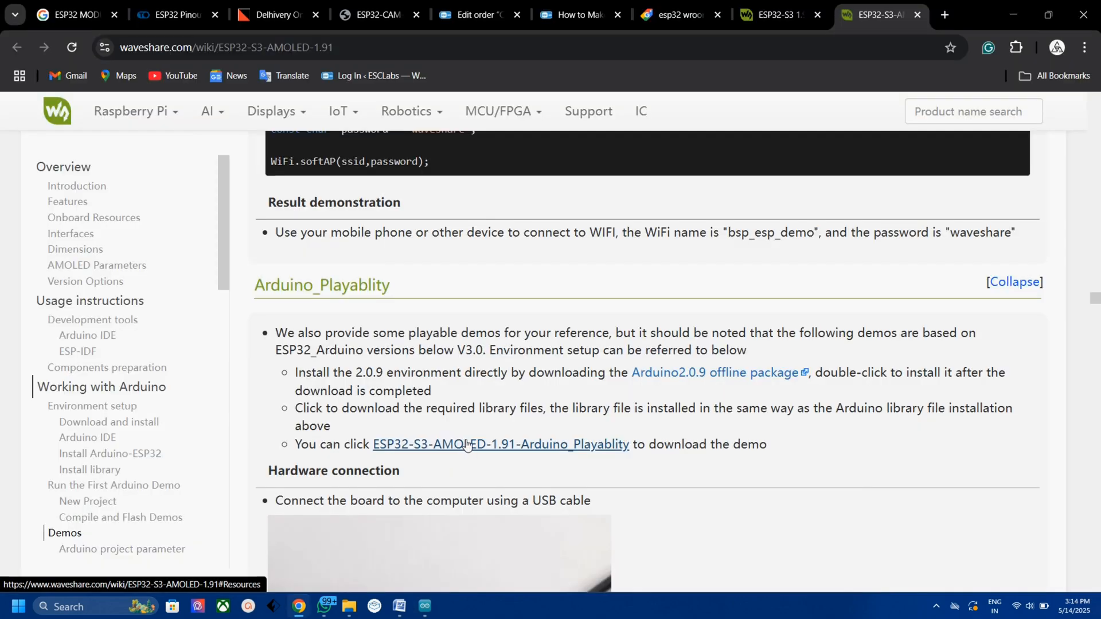
mouse_move(547, 455)
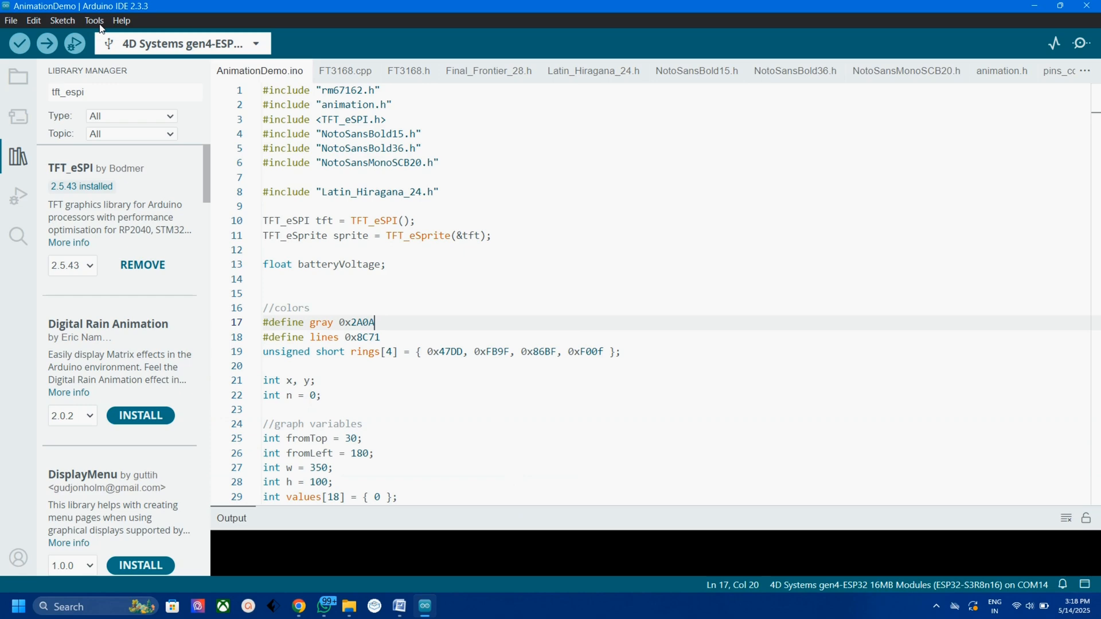
Select Waveshare ESP32-S3-Touch-AMOLED-1.91 under Tools > Board > esp32 with 16M Flash partitioning and PSRAM enabled.
left_click(93, 20)
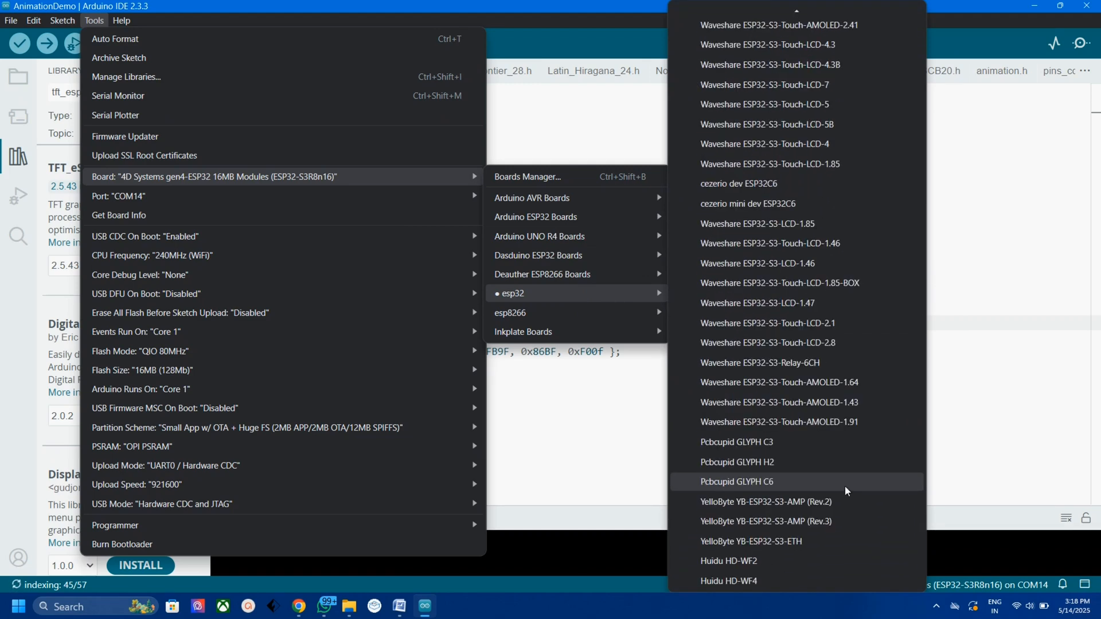
mouse_move(835, 421)
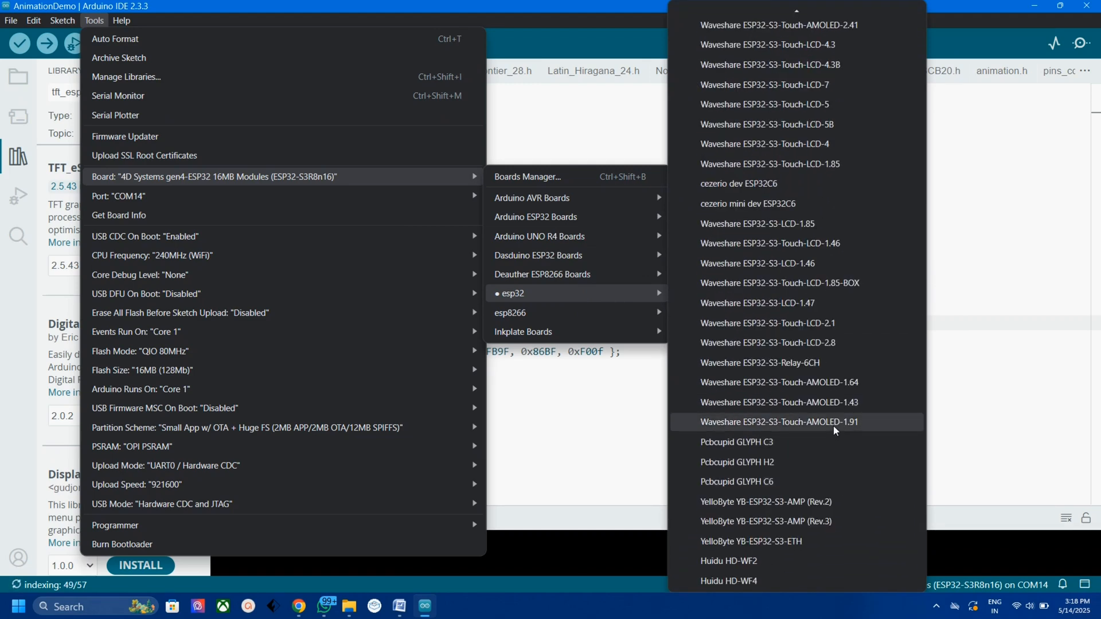
left_click(779, 422)
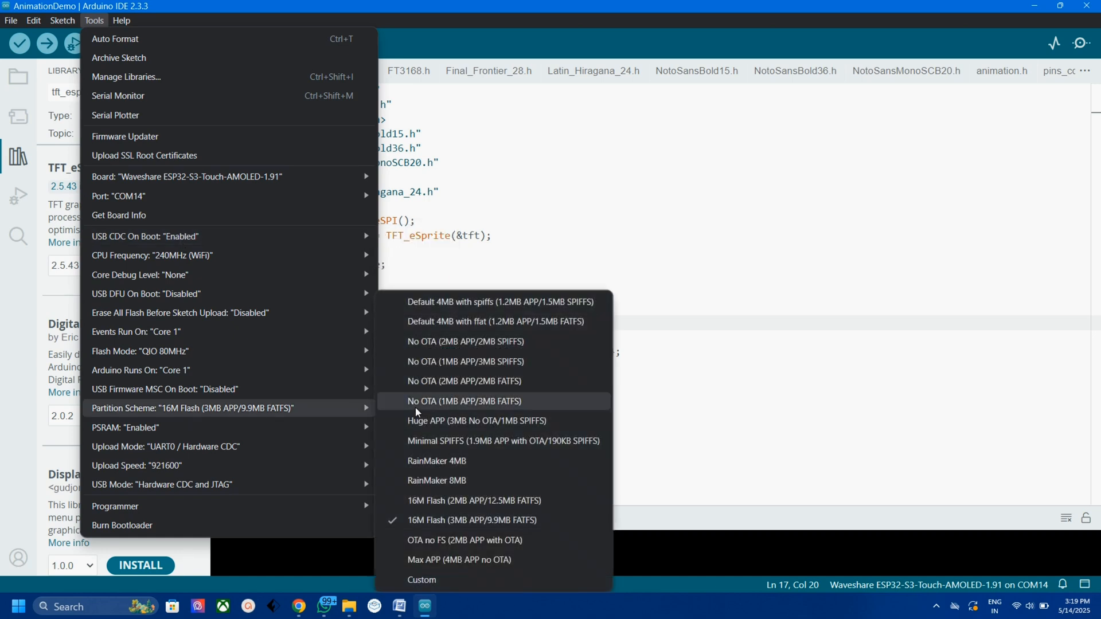
mouse_move(441, 522)
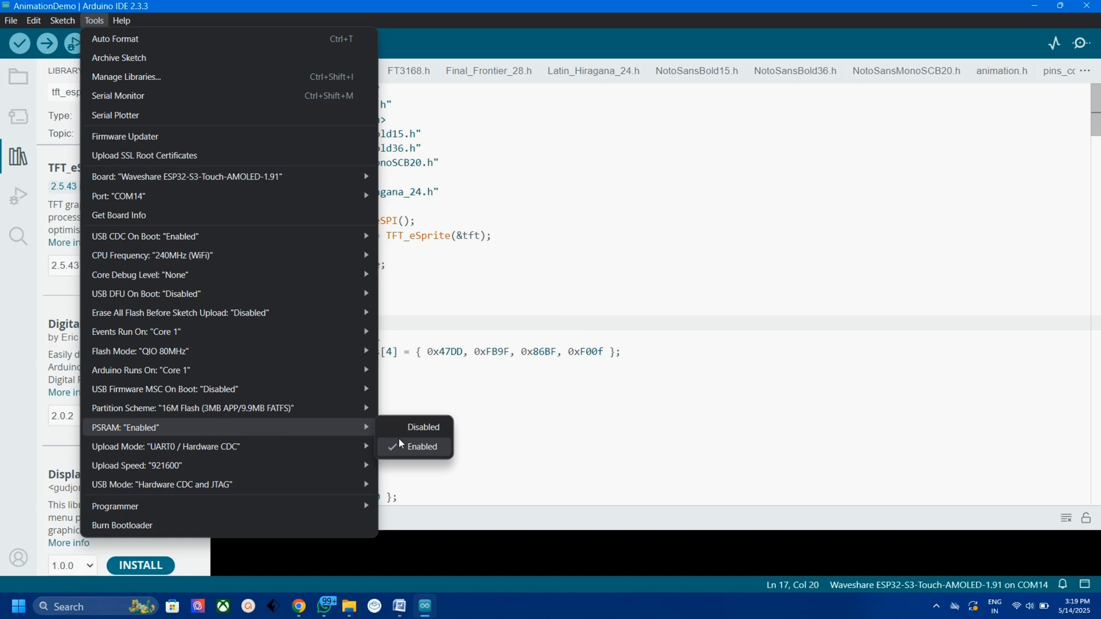
mouse_move(152, 370)
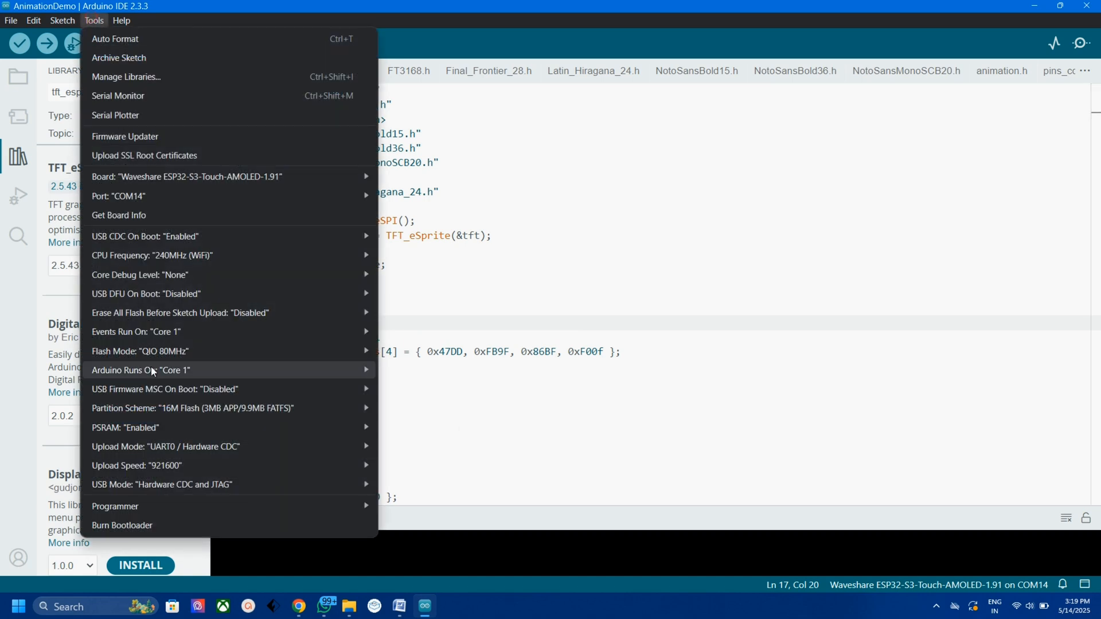